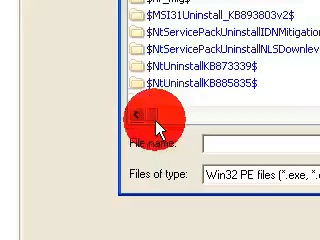
pyautogui.scroll(-3)
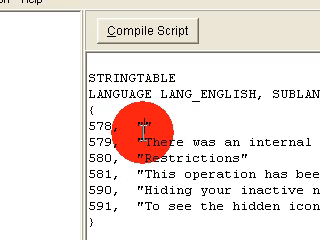
pyautogui.write('KIDGURU')
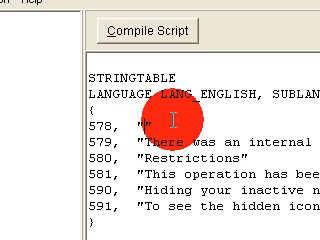
pyautogui.write('start')
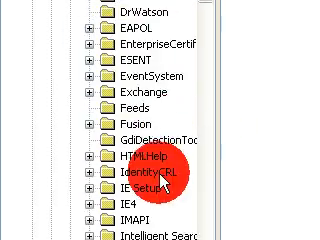
pyautogui.scroll(-3)
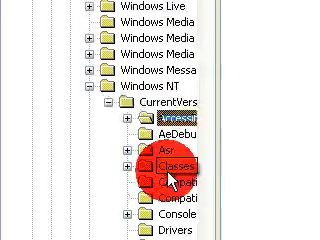
pyautogui.scroll(-3)
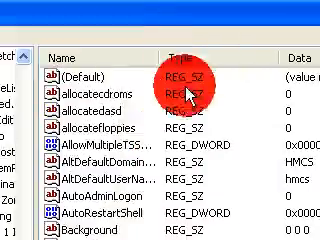
pyautogui.scroll(-3)
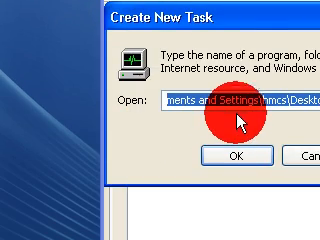
pyautogui.write('rege')
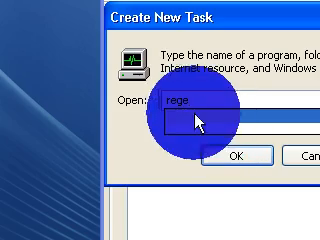